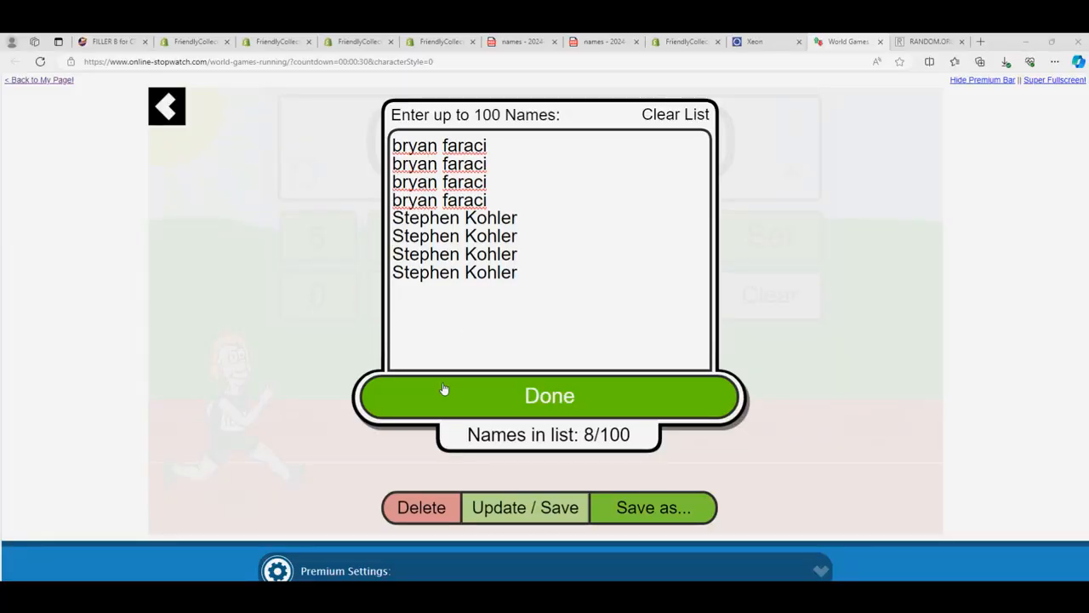
Confirm the eight-name racer list with Done so the race loads with a 30-second countdown
left_click(548, 395)
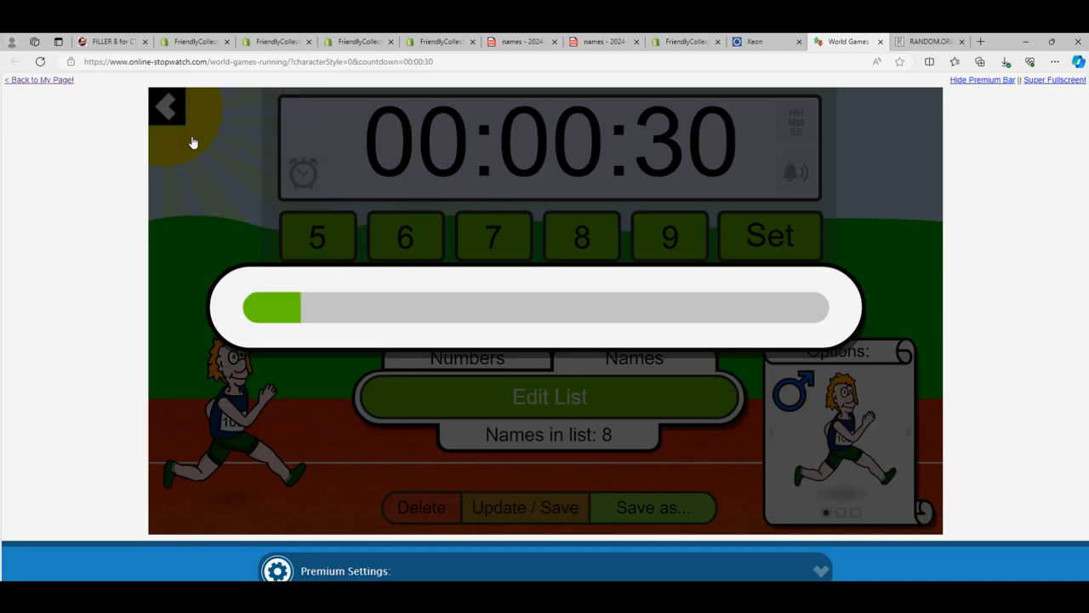
mouse_move(352, 153)
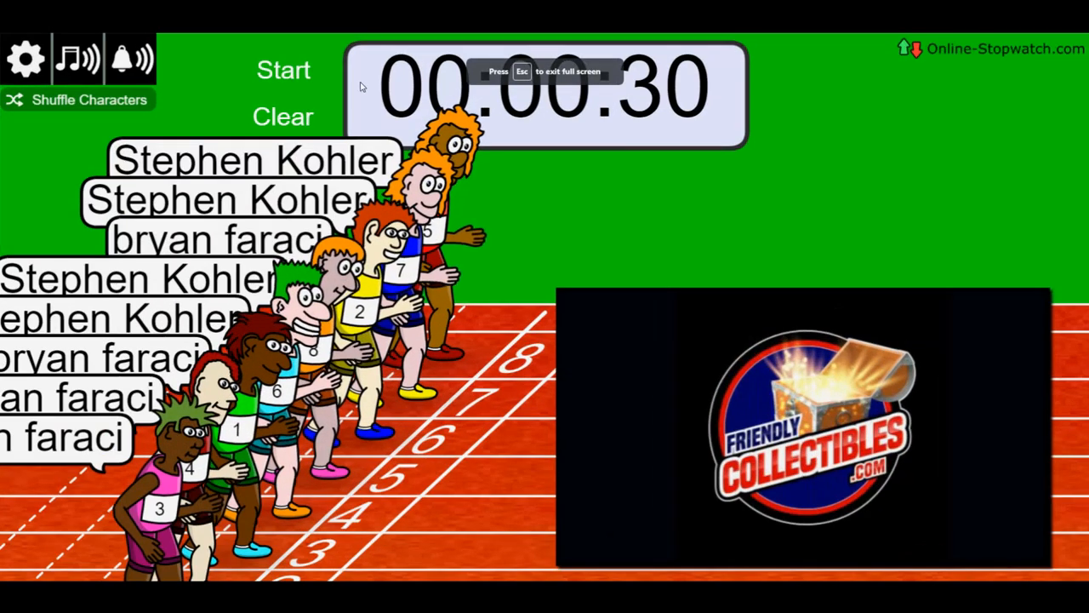
Start the 30-second race and let it run until the results table ranks all eight racers
left_click(283, 69)
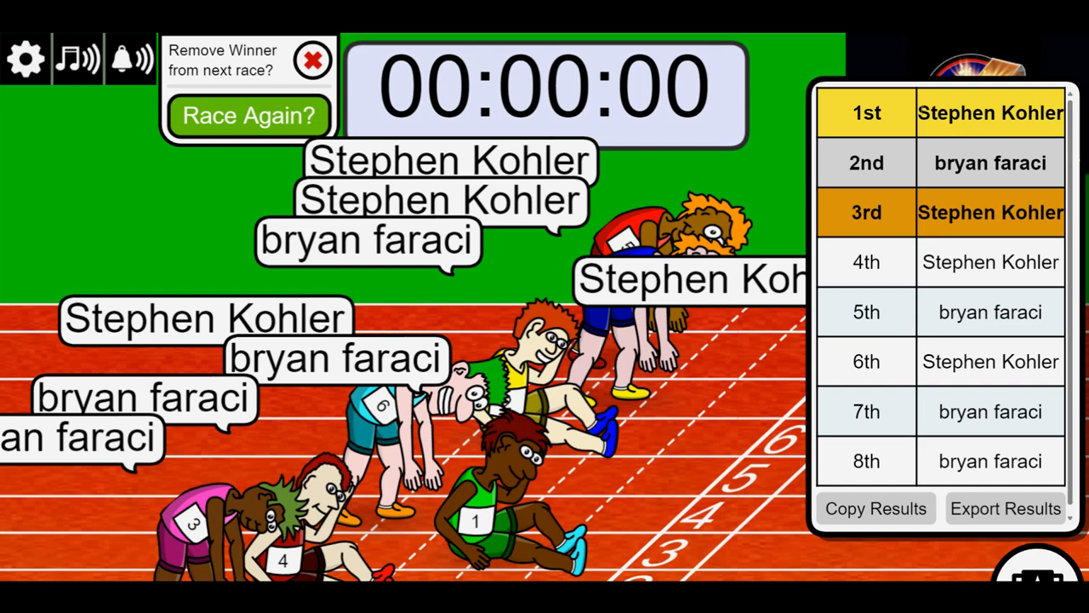
double_click(990, 112)
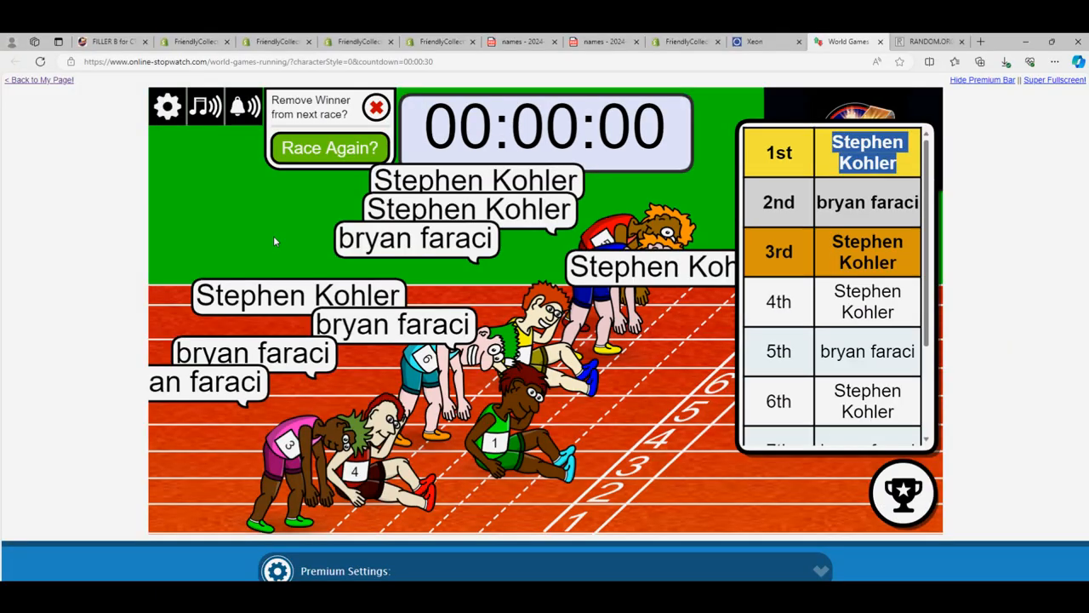
Switch to the Friendly Collectibles store and browse to the TREASURES Slabbed Gems MULTISPORT listing at $15.75
left_click(115, 41)
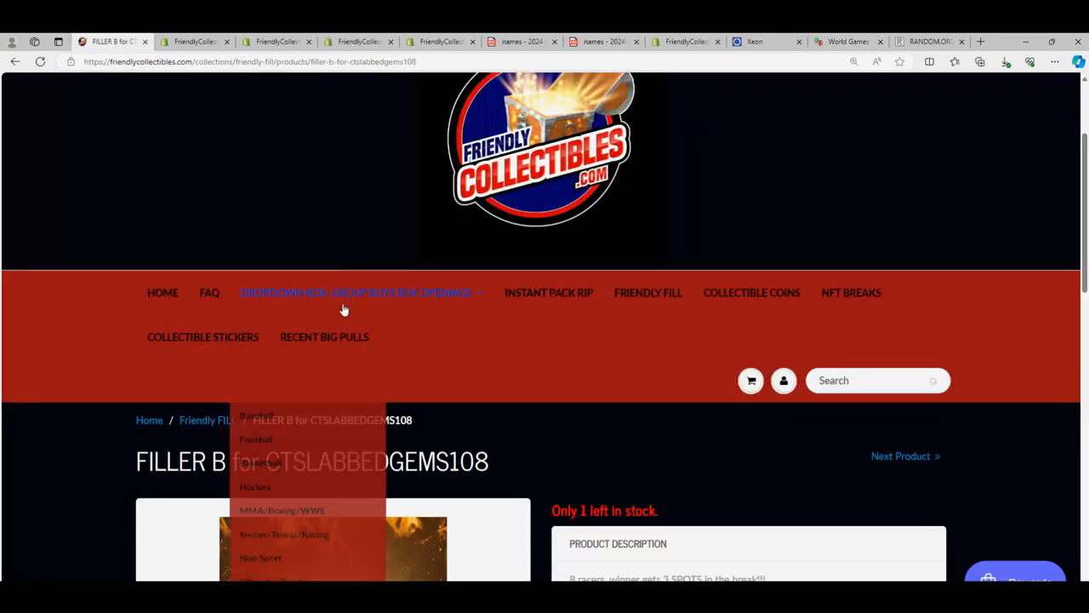
scroll("down", 3)
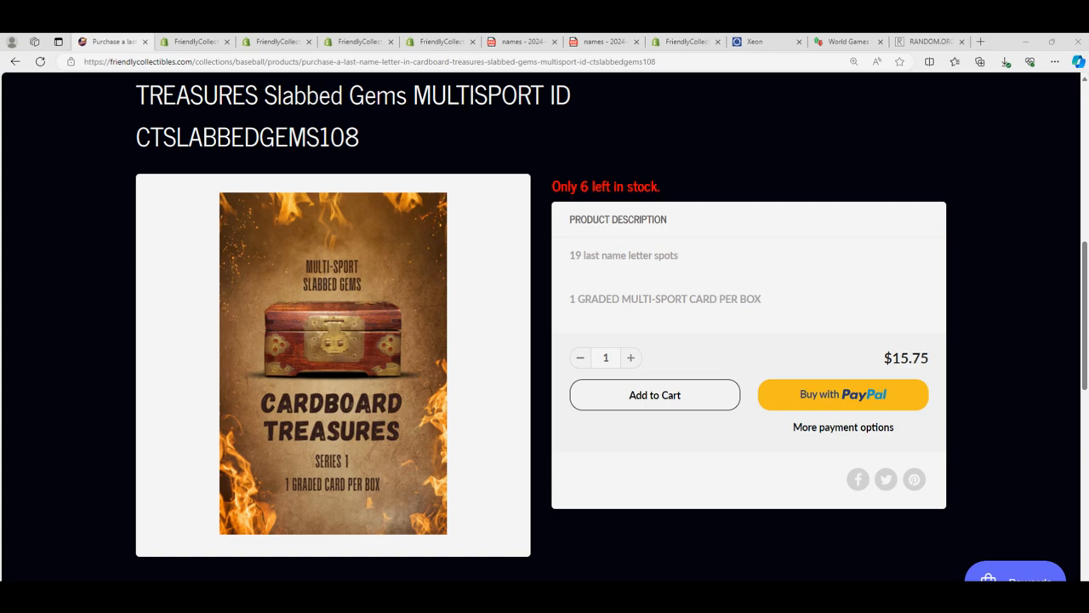
mouse_move(14, 61)
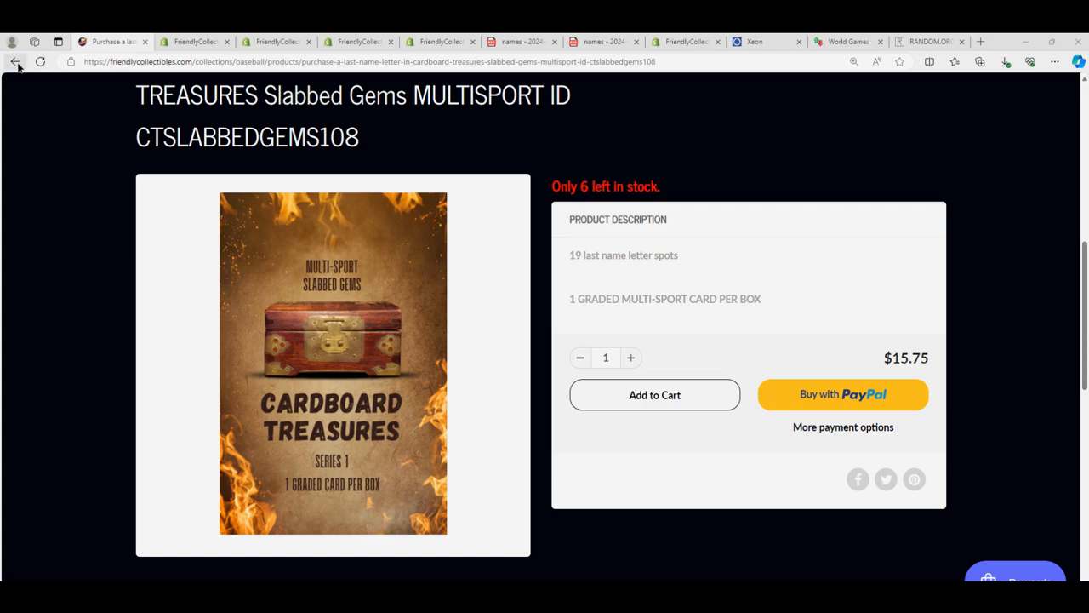
Return to the Friendly FILL collection and open the FILLER C for CTSLABBEDGEMS108 listing at $5.99
left_click(12, 61)
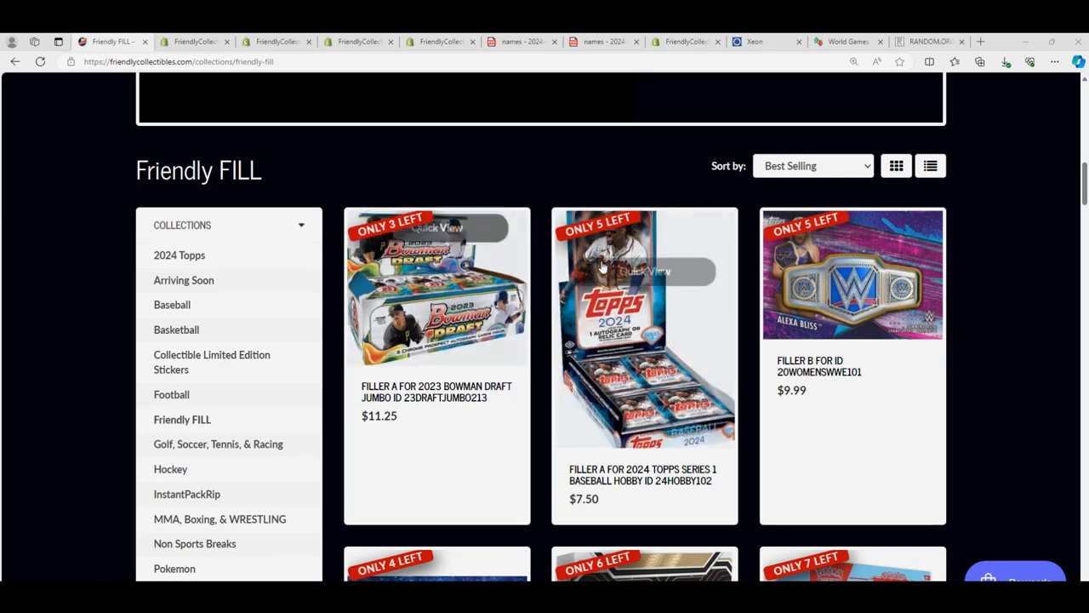
scroll("down", 3)
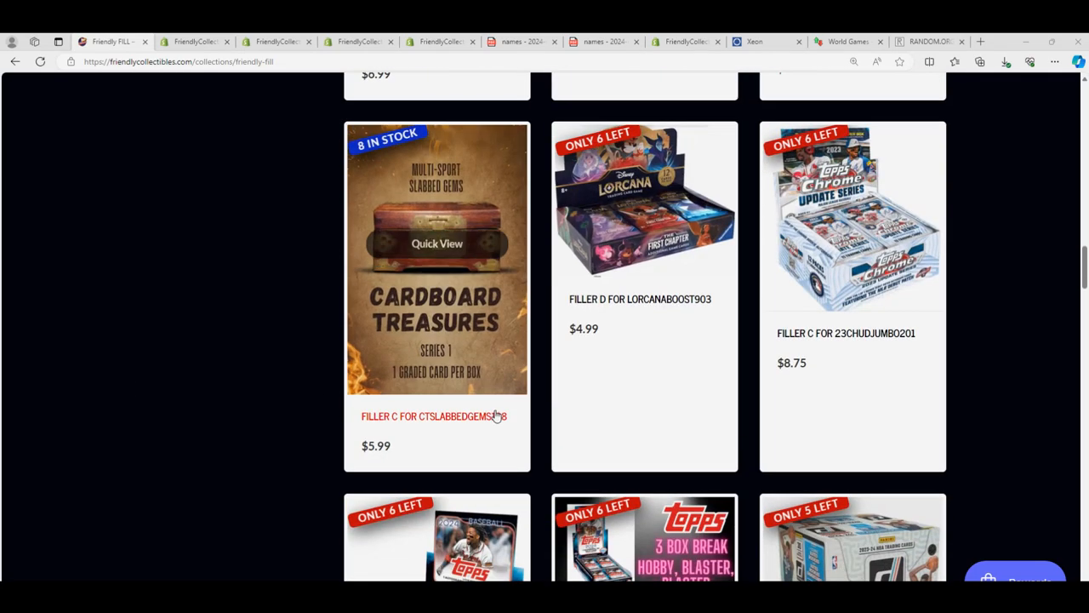
left_click(434, 415)
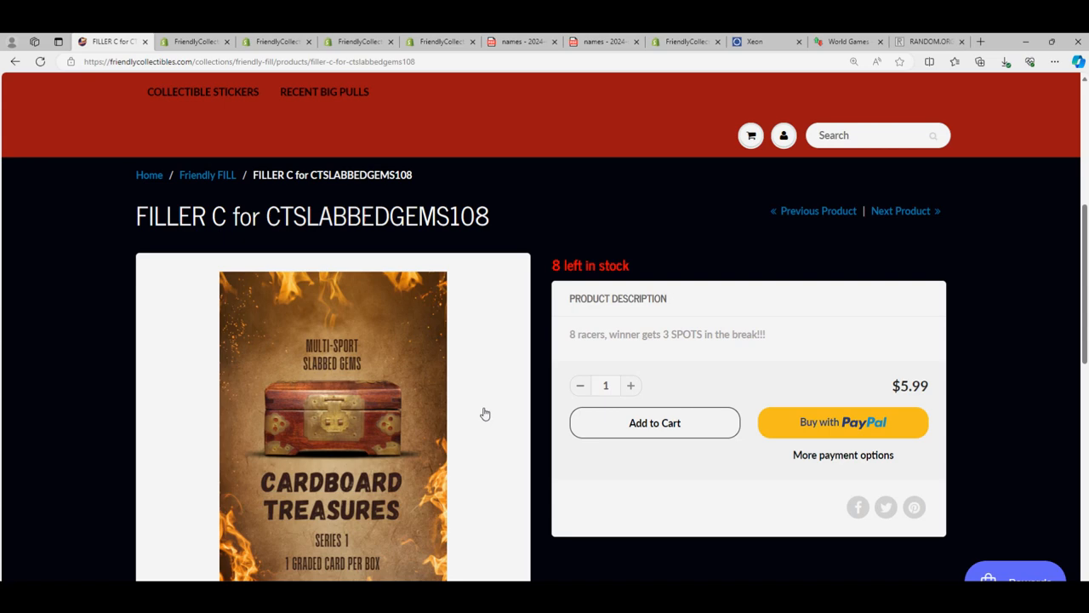